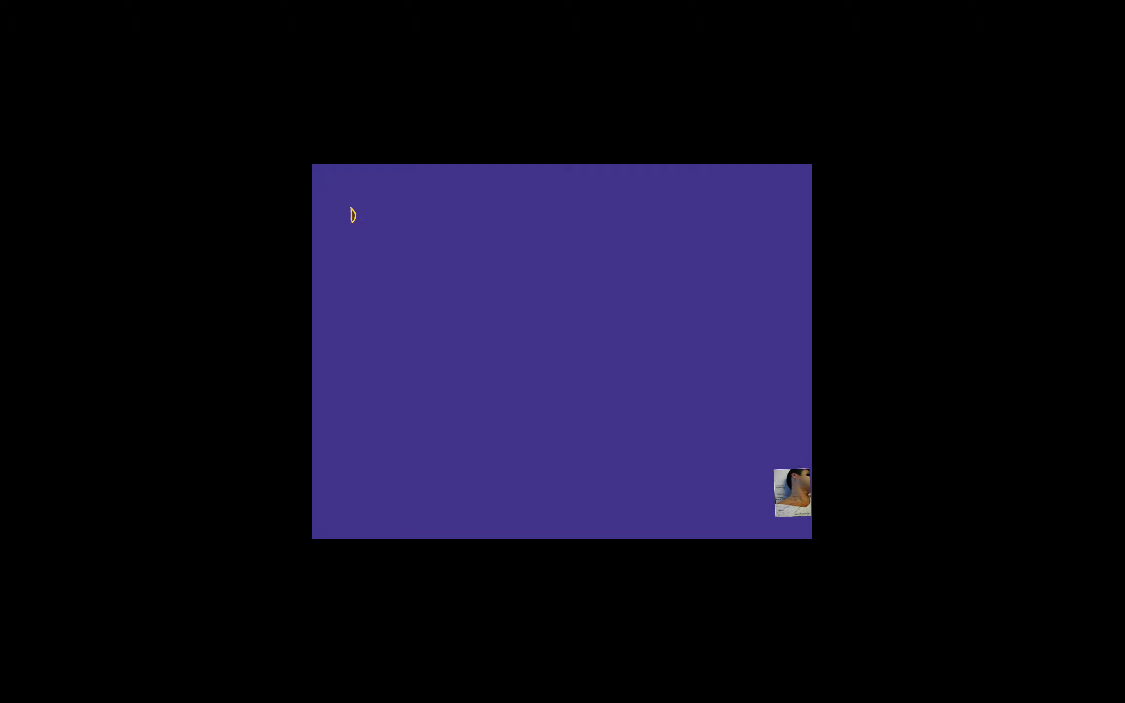
{"action": "type", "text": "Diagn"}
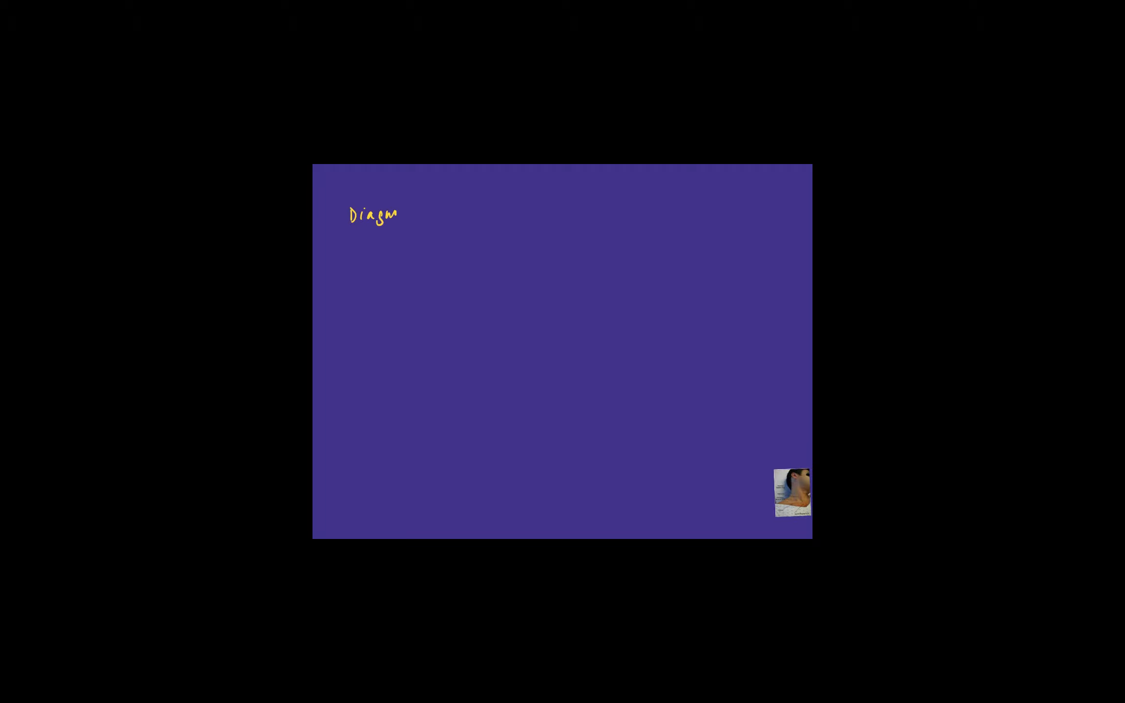
{"action": "type", "text": "osis"}
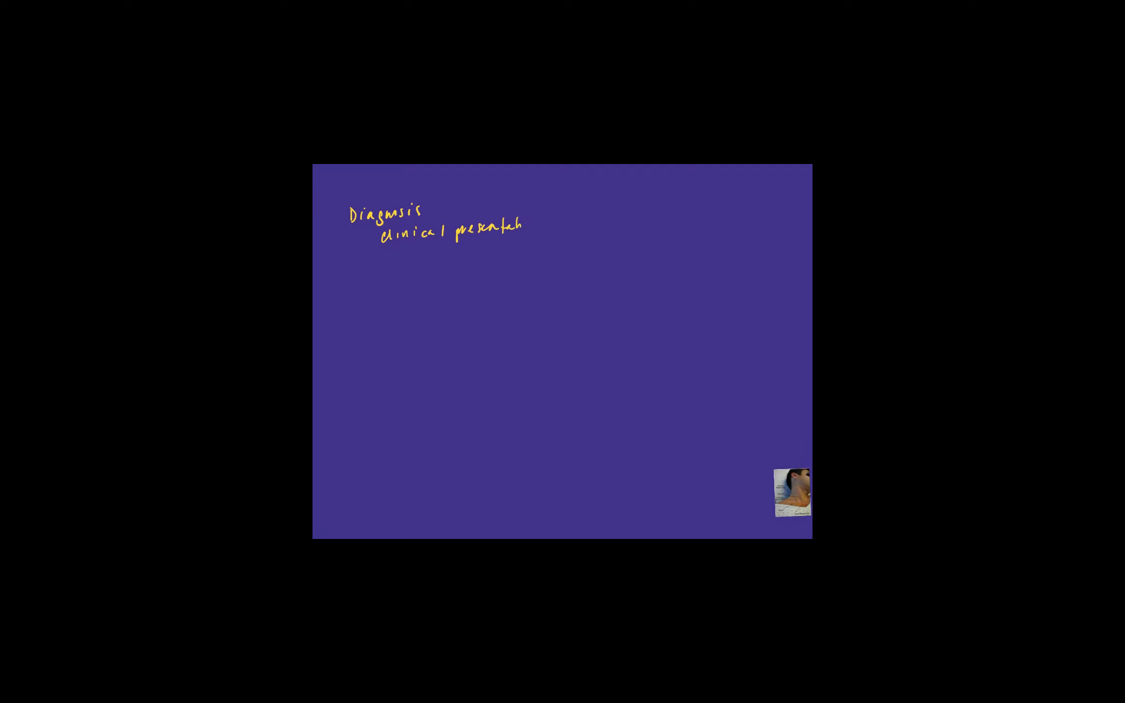
{"action": "type", "text": "ion"}
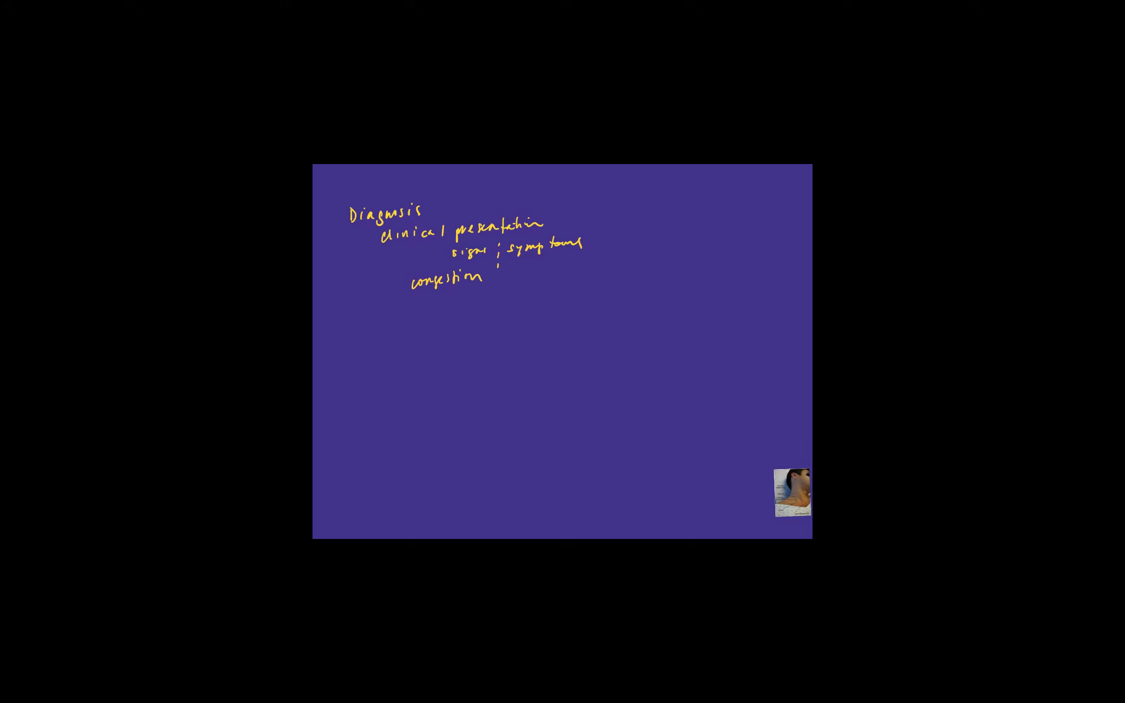
{"action": "type", "text": "hypoperfusion"}
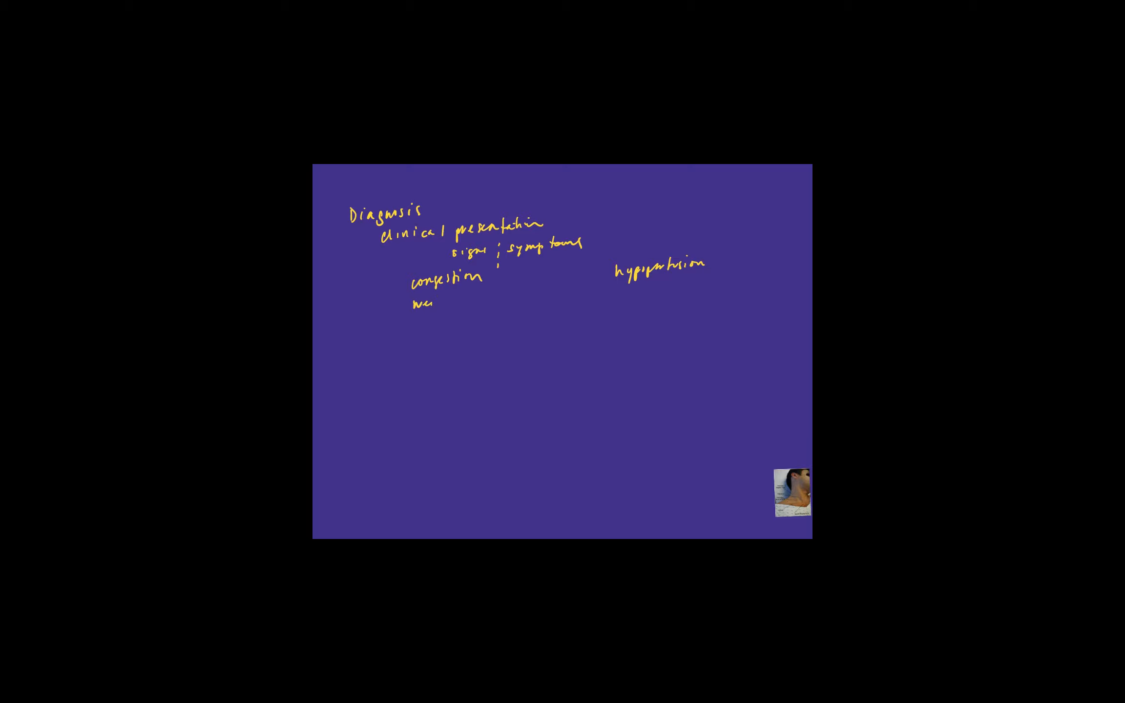
{"action": "type", "text": "weight g"}
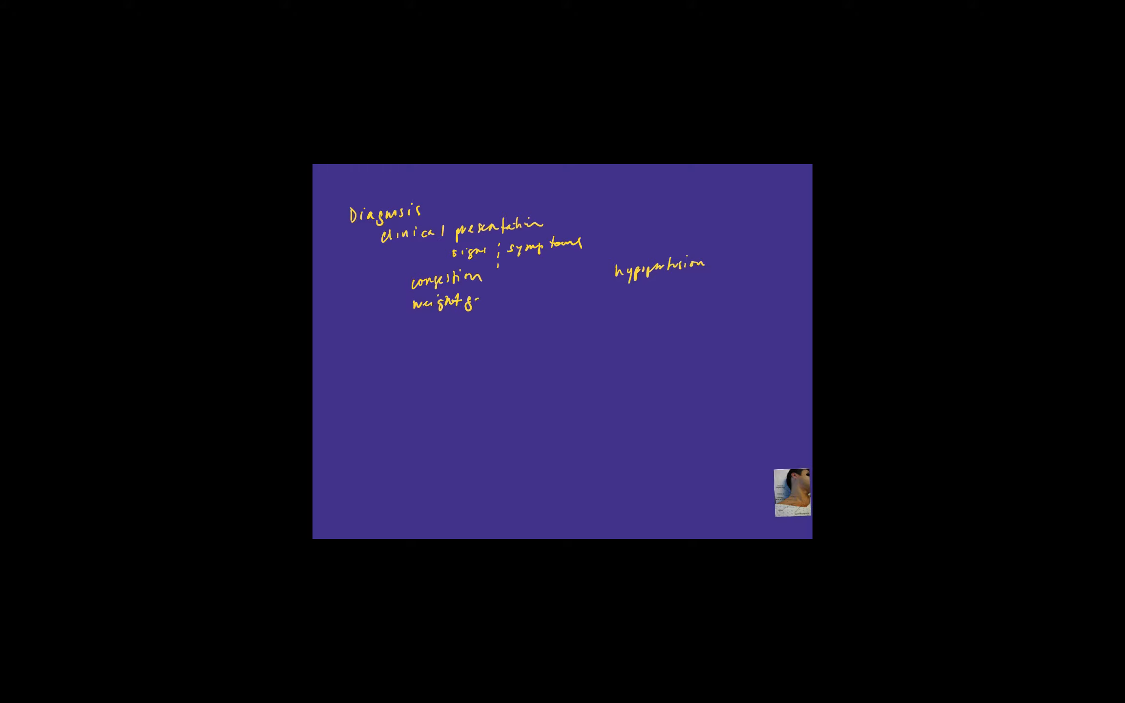
{"action": "type", "text": "gain"}
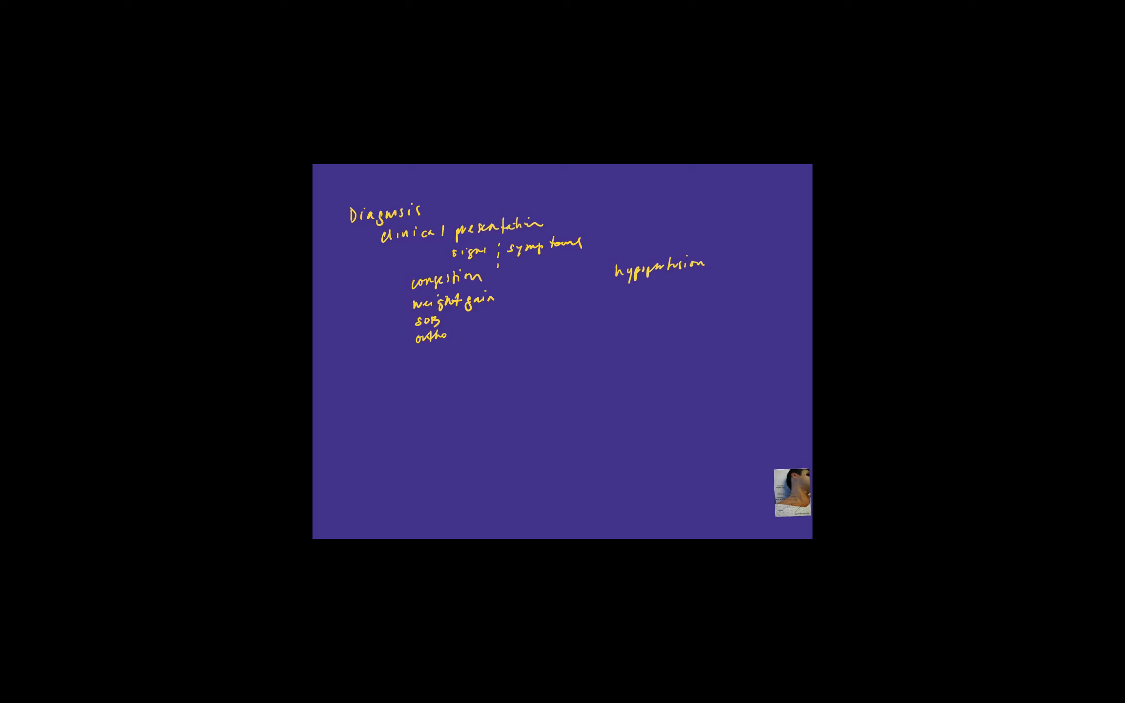
{"action": "type", "text": "pnea"}
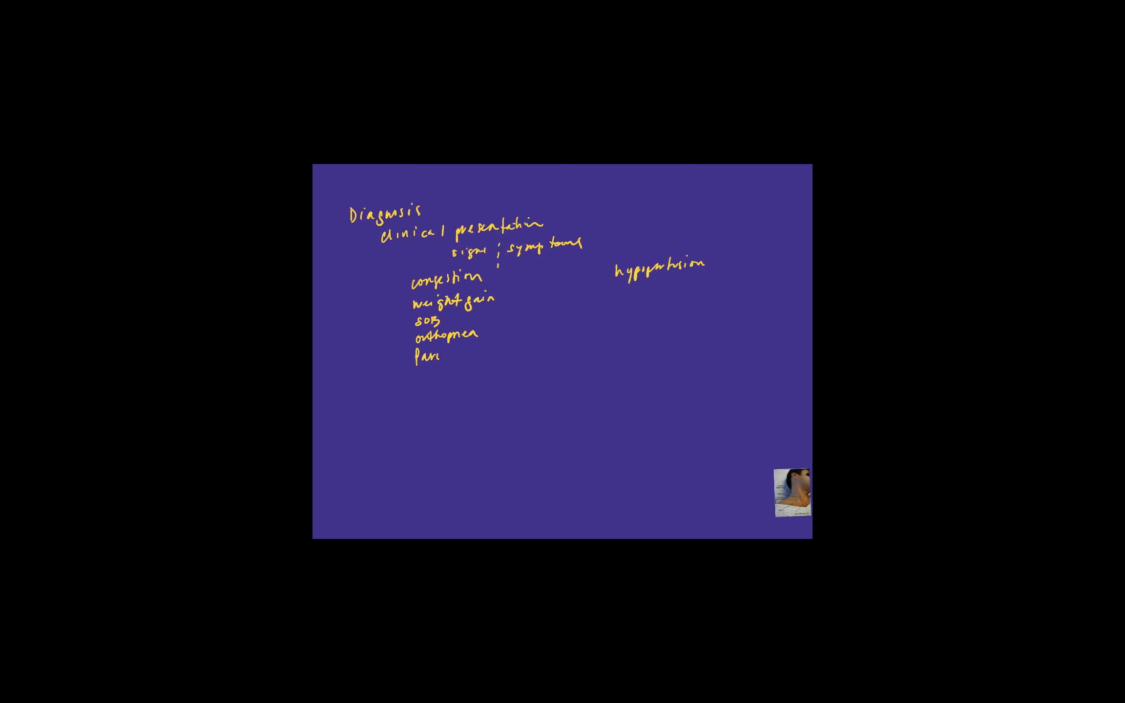
{"action": "type", "text": "aroxysmal nocturnal dysn."}
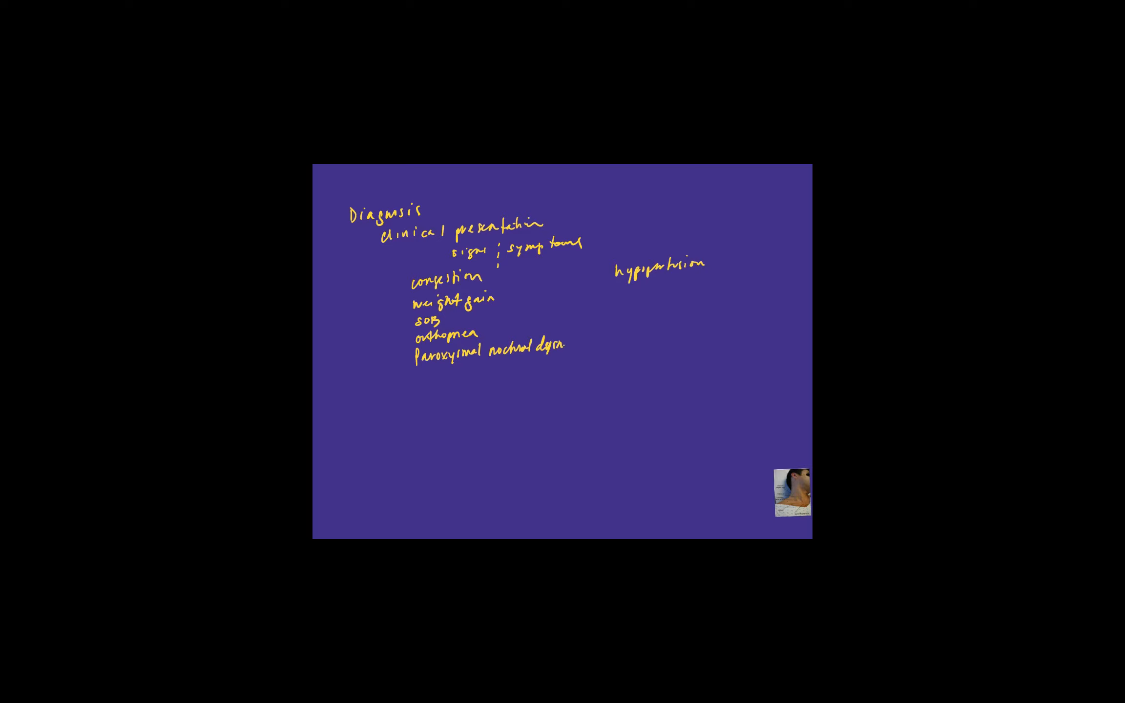
{"action": "type", "text": "ea"}
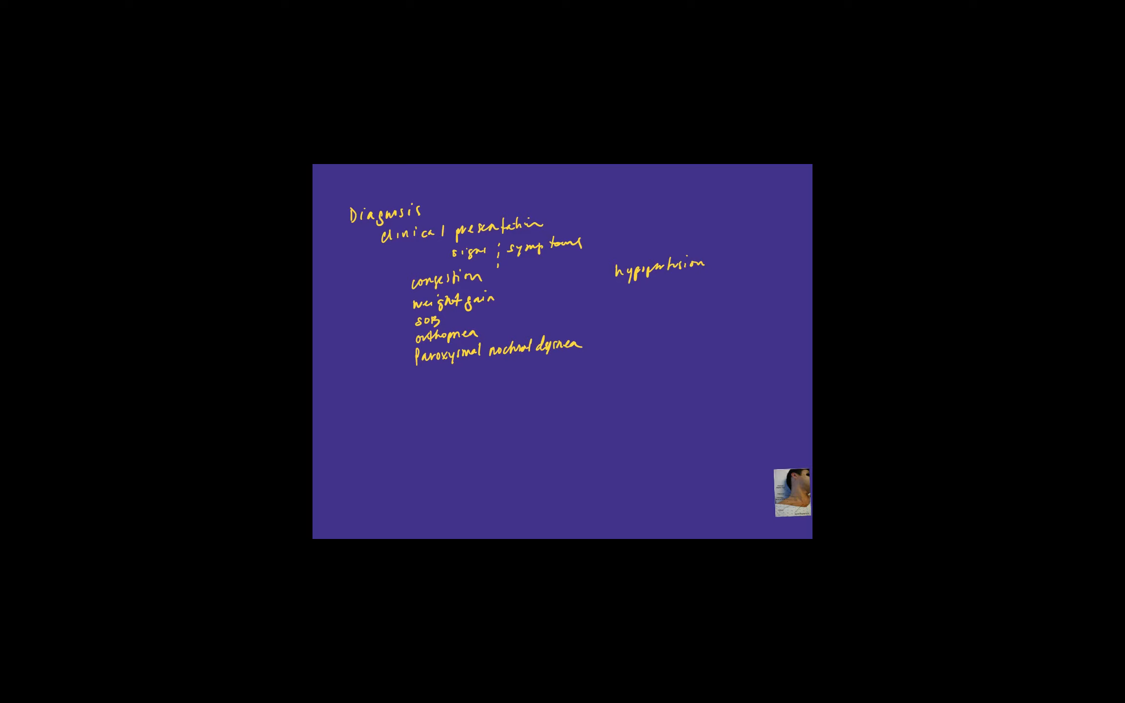
{"action": "type", "text": "Pl"}
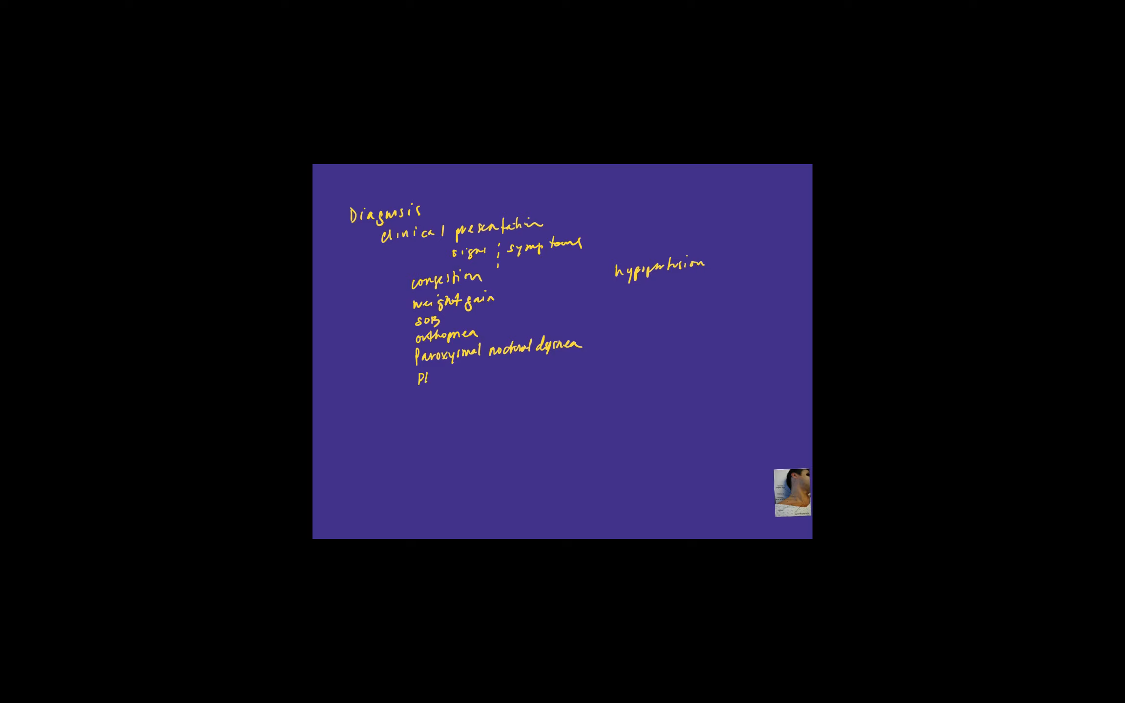
{"action": "type", "text": "leural e"}
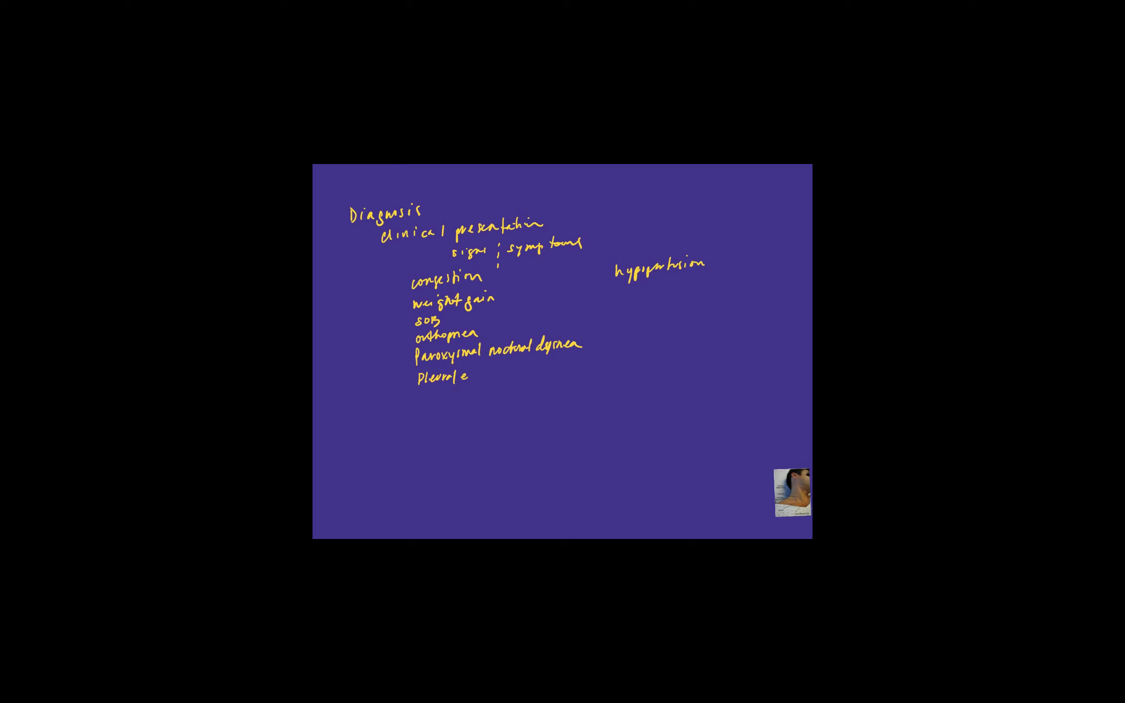
{"action": "type", "text": "effusion l"}
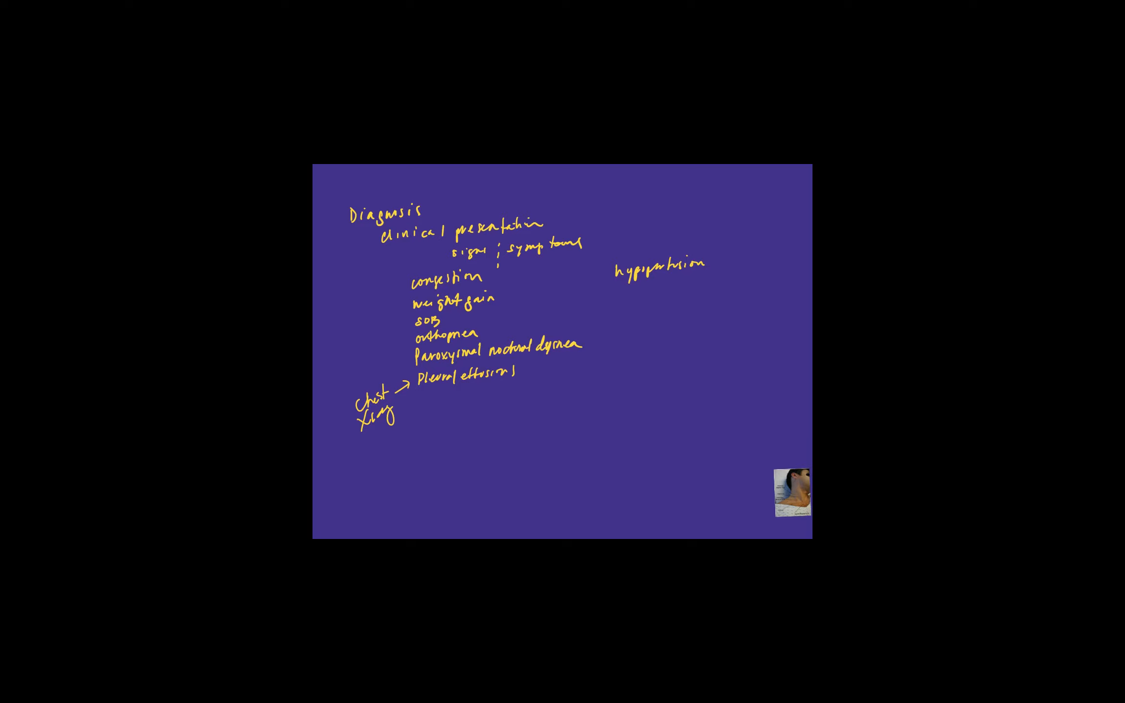
{"action": "type", "text": "S"}
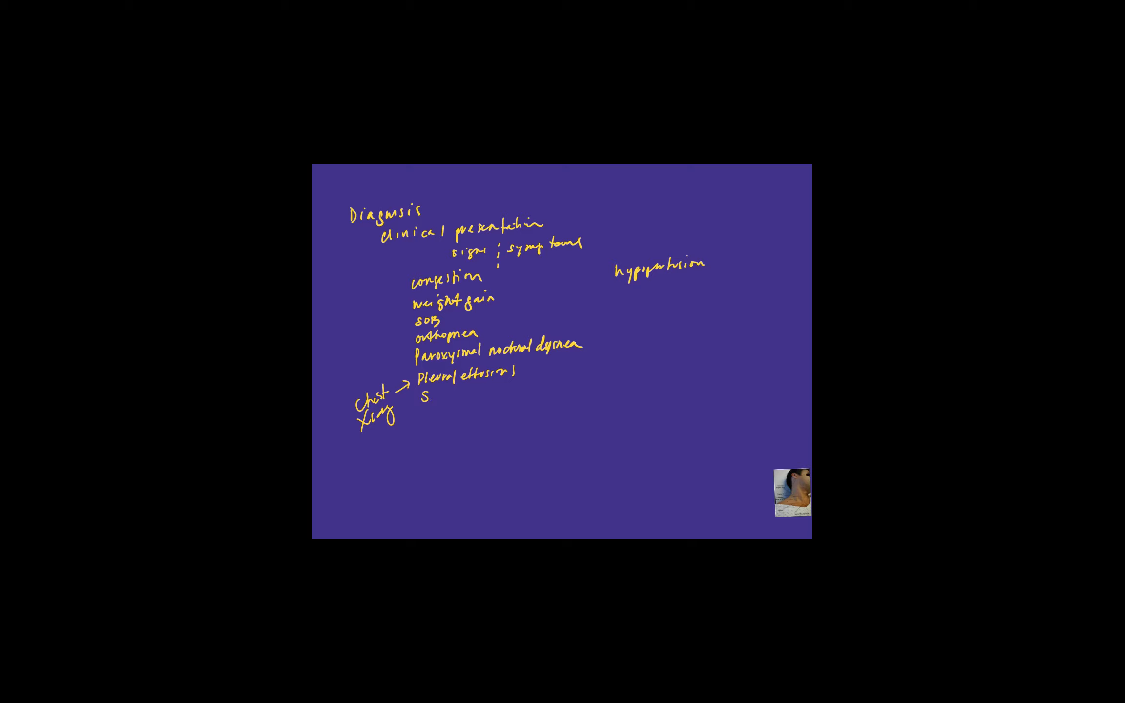
{"action": "type", "text": "3, S4"}
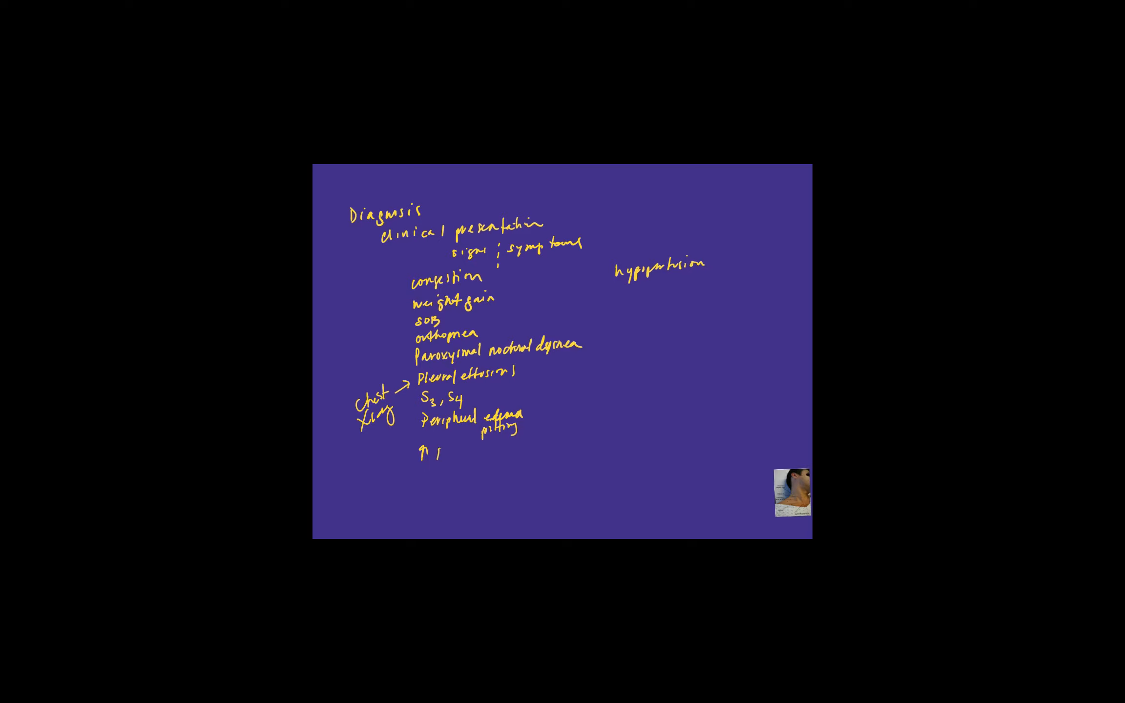
{"action": "type", "text": "BNP"}
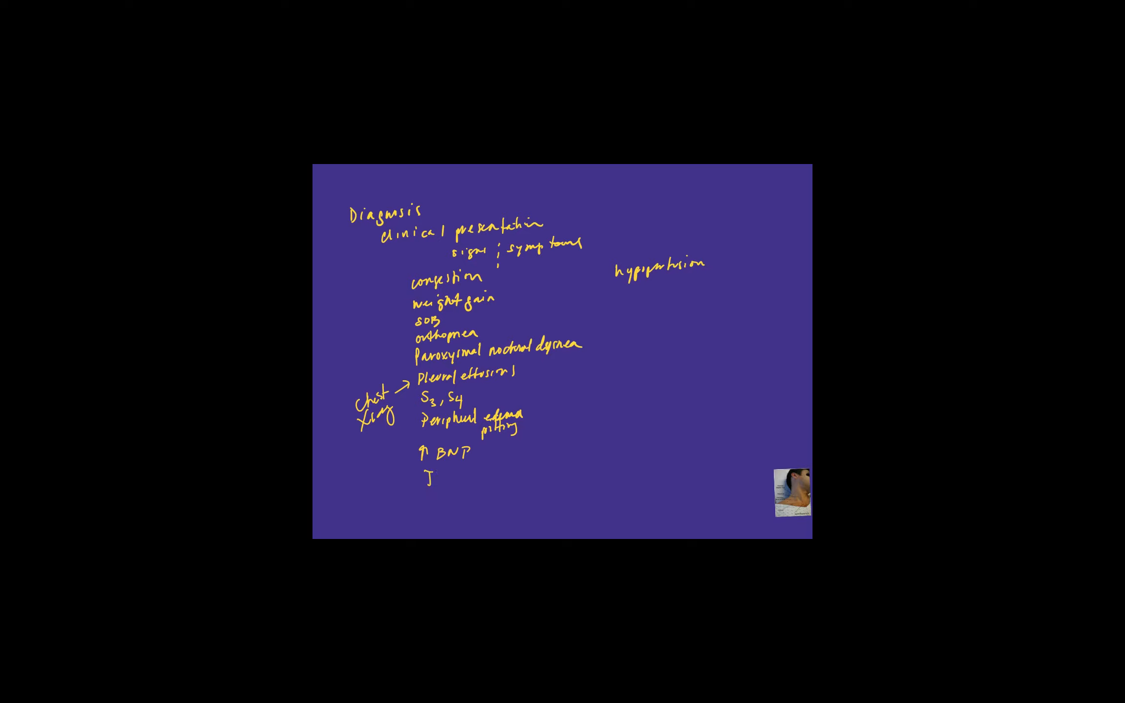
{"action": "type", "text": "JVD"}
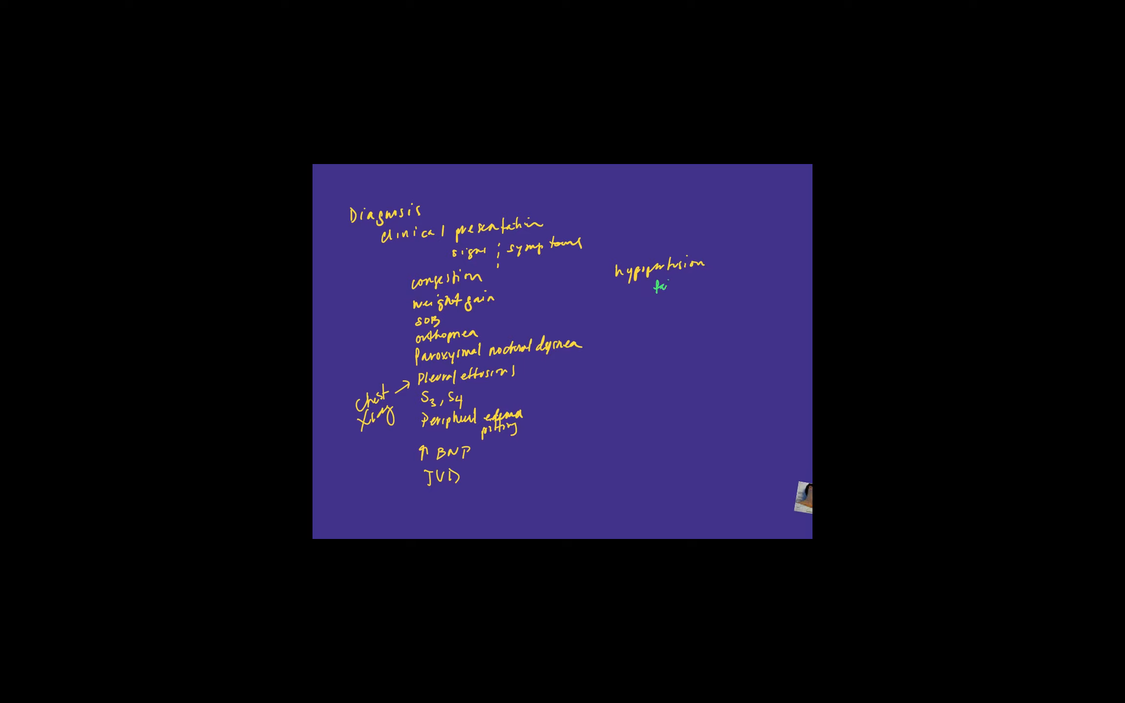
{"action": "type", "text": "fatigue"}
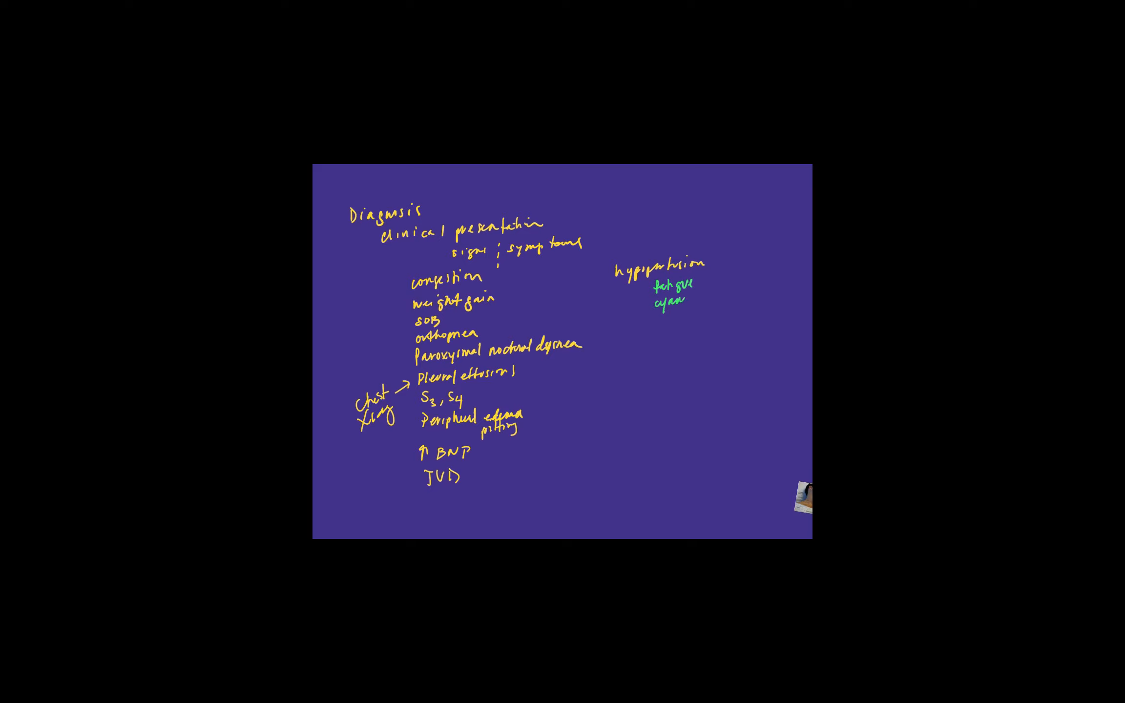
{"action": "type", "text": "osis, cold"}
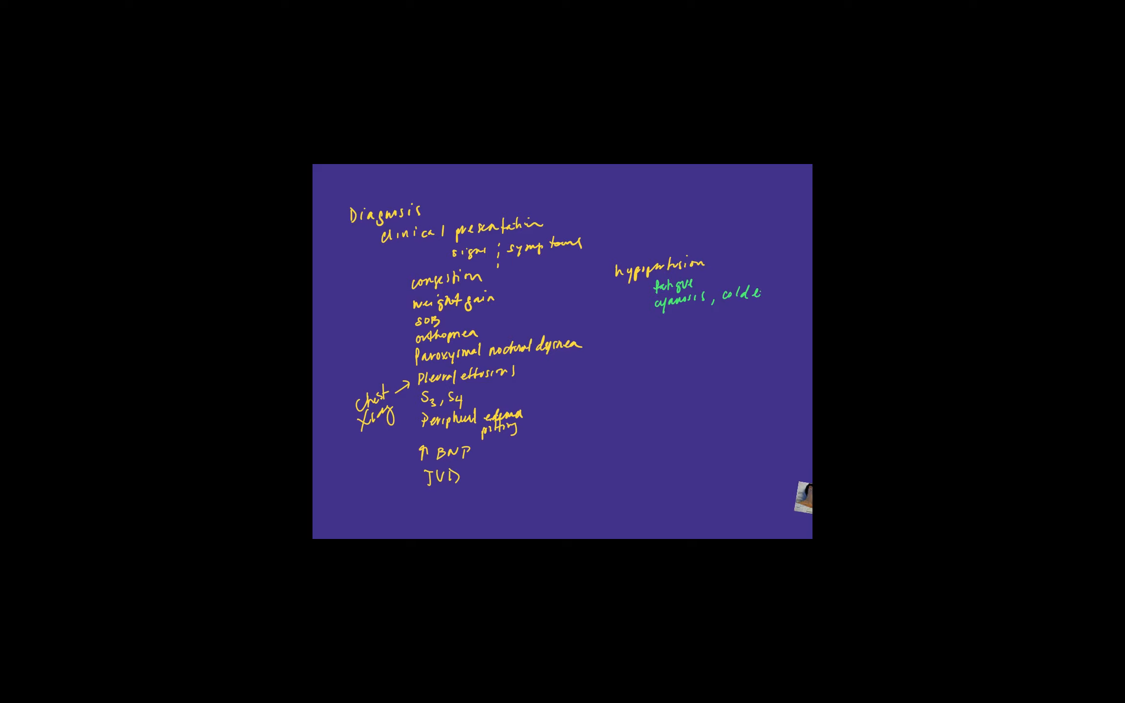
{"action": "type", "text": "extremities"}
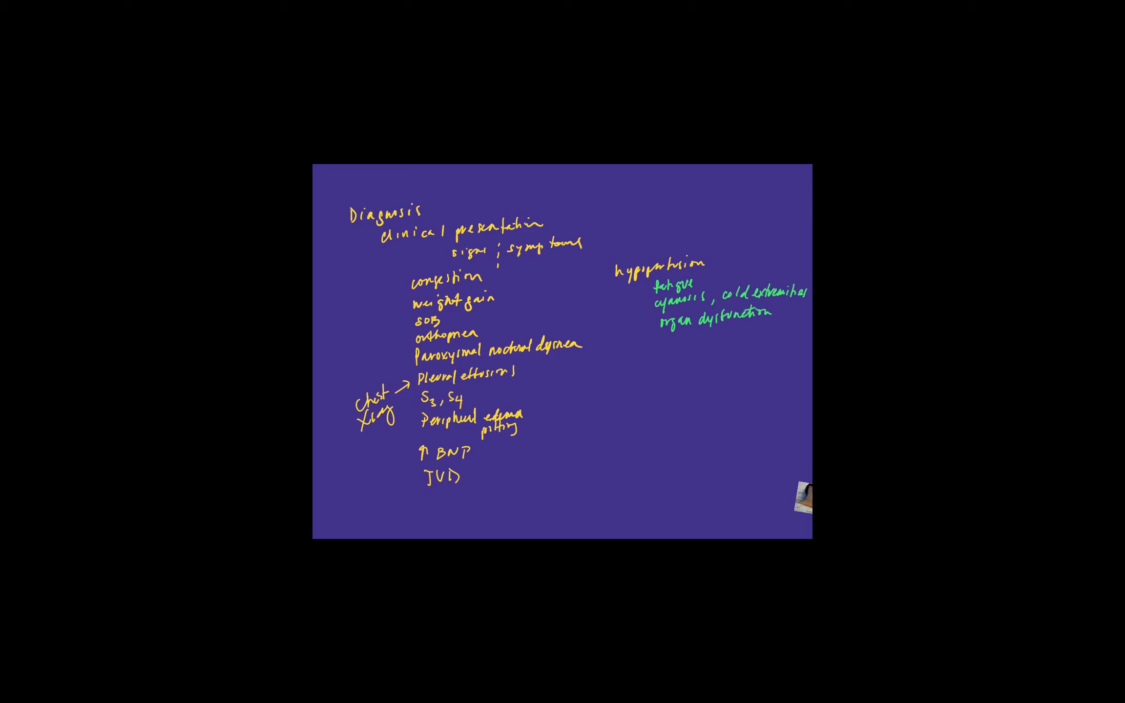
{"action": "type", "text": "AMI"}
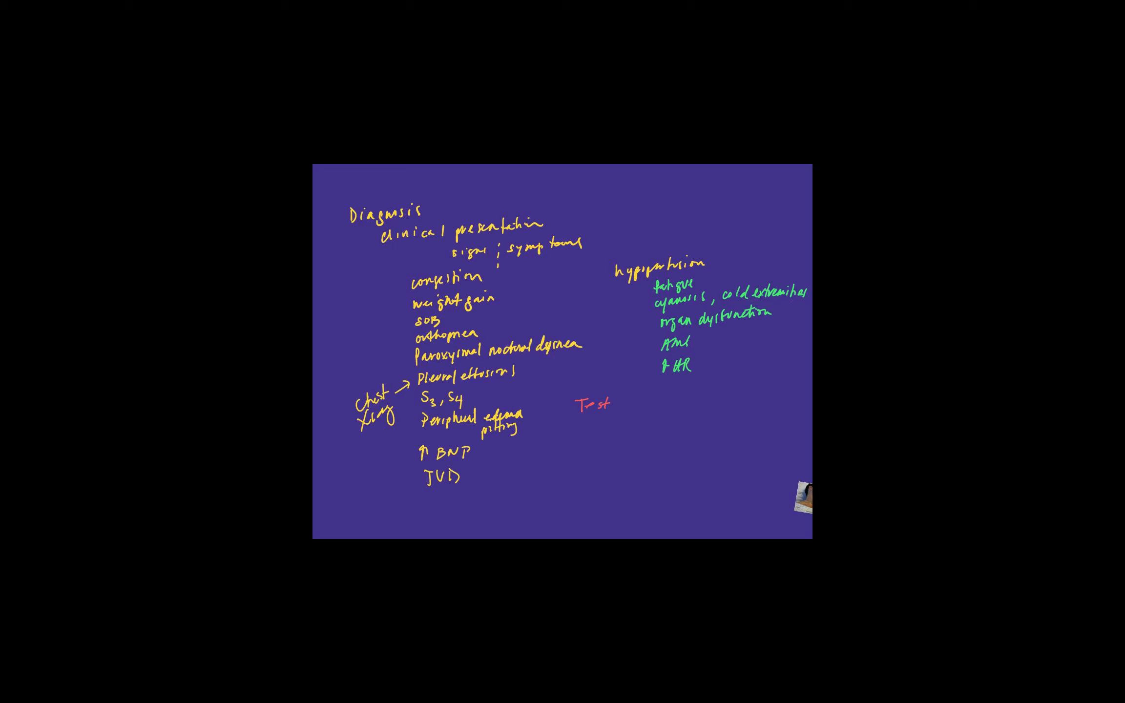
{"action": "type", "text": "s:"}
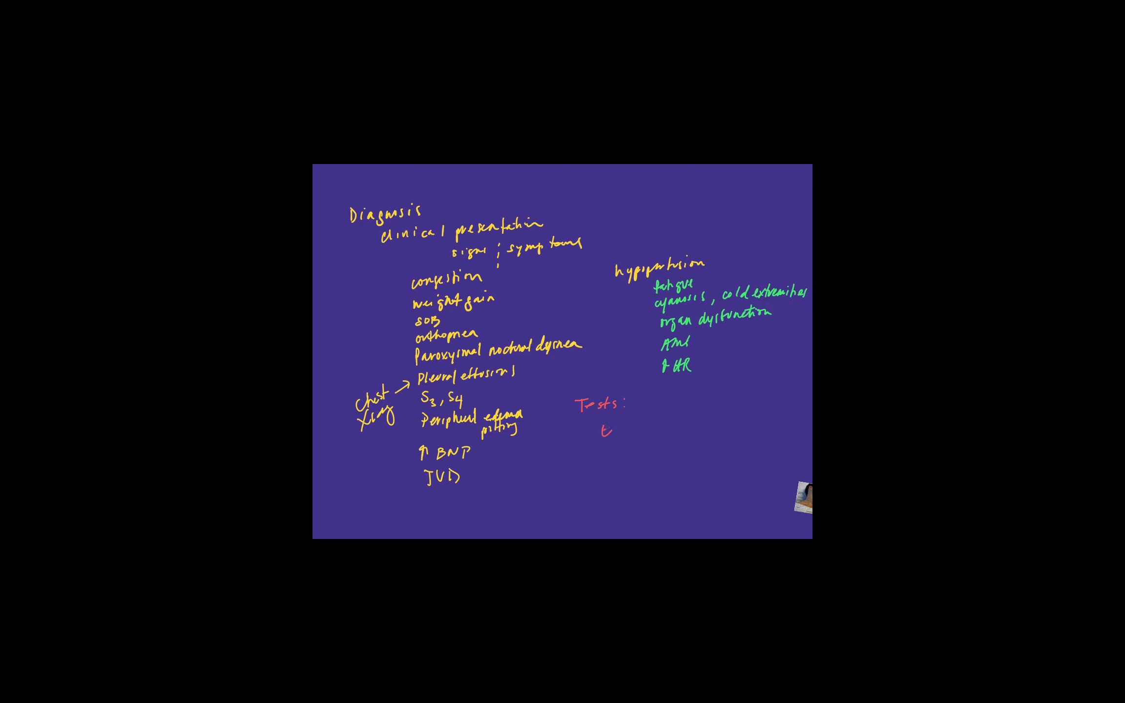
{"action": "type", "text": "Echo"}
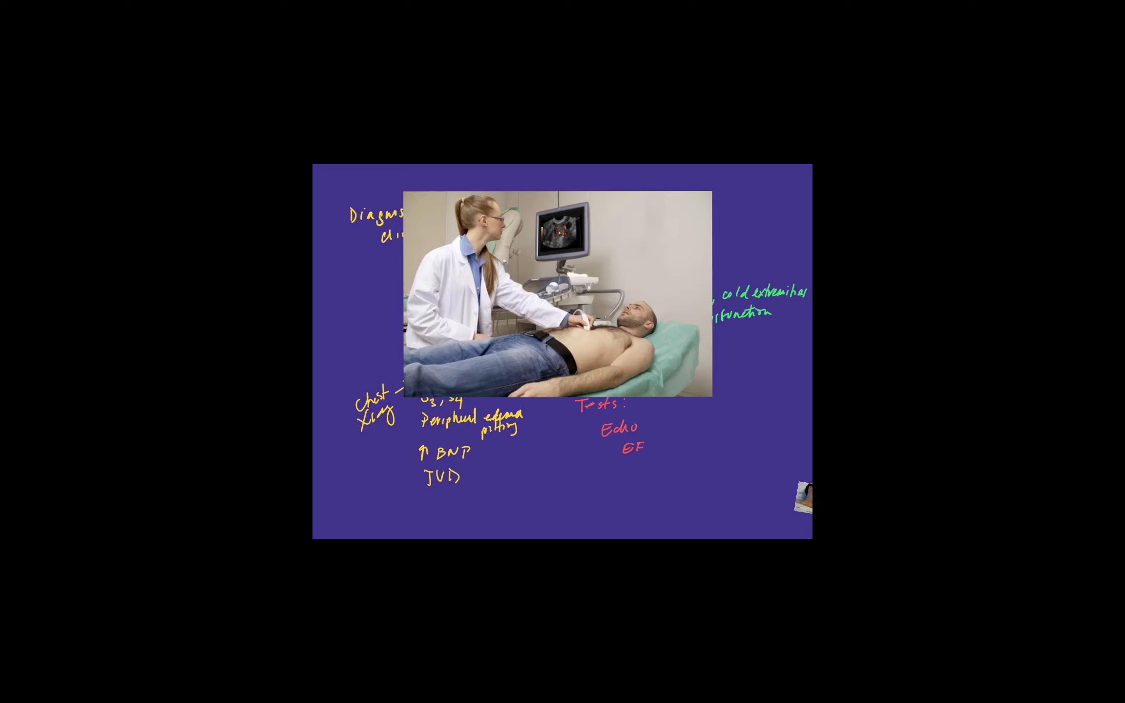
{"action": "type", "text": ", chambers, heart"}
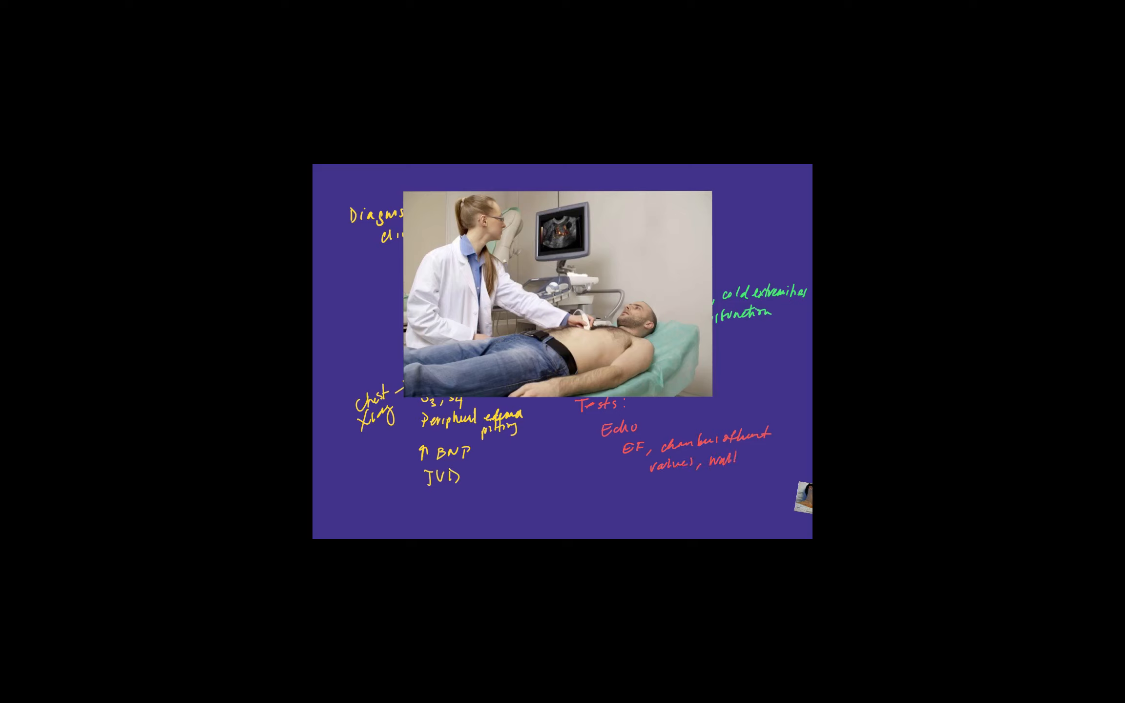
{"action": "type", "text": "motion"}
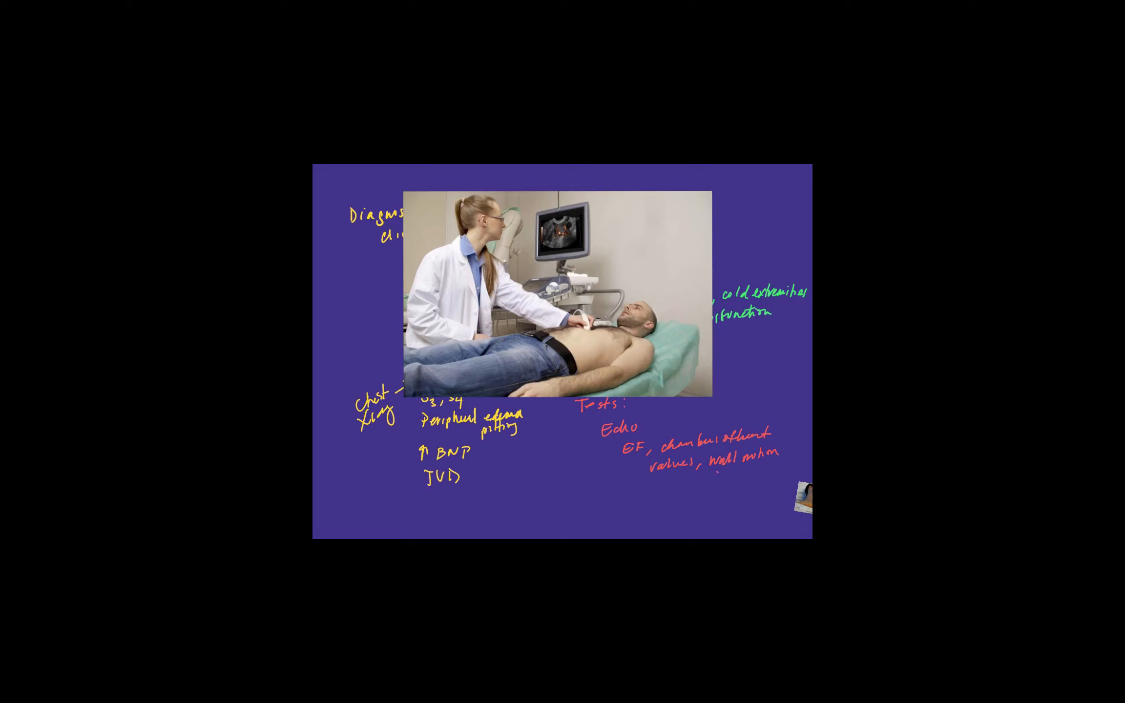